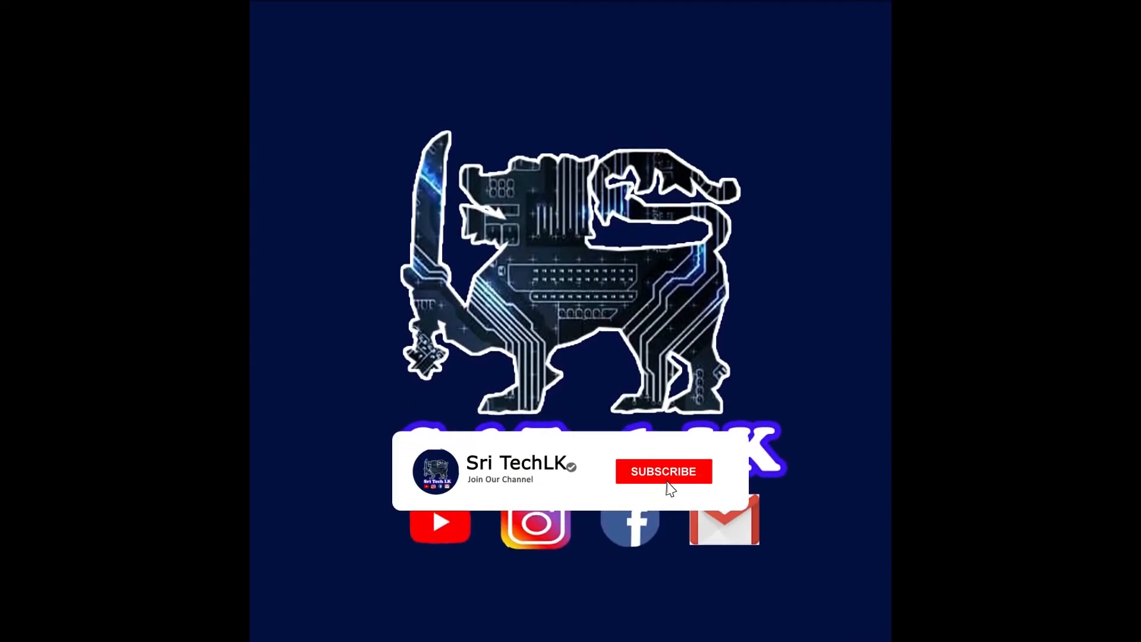
# Go to the e-Nenapiyasa site and land on the Sathi Pasala grade list starting from Grade 1
pyautogui.click(662, 471)
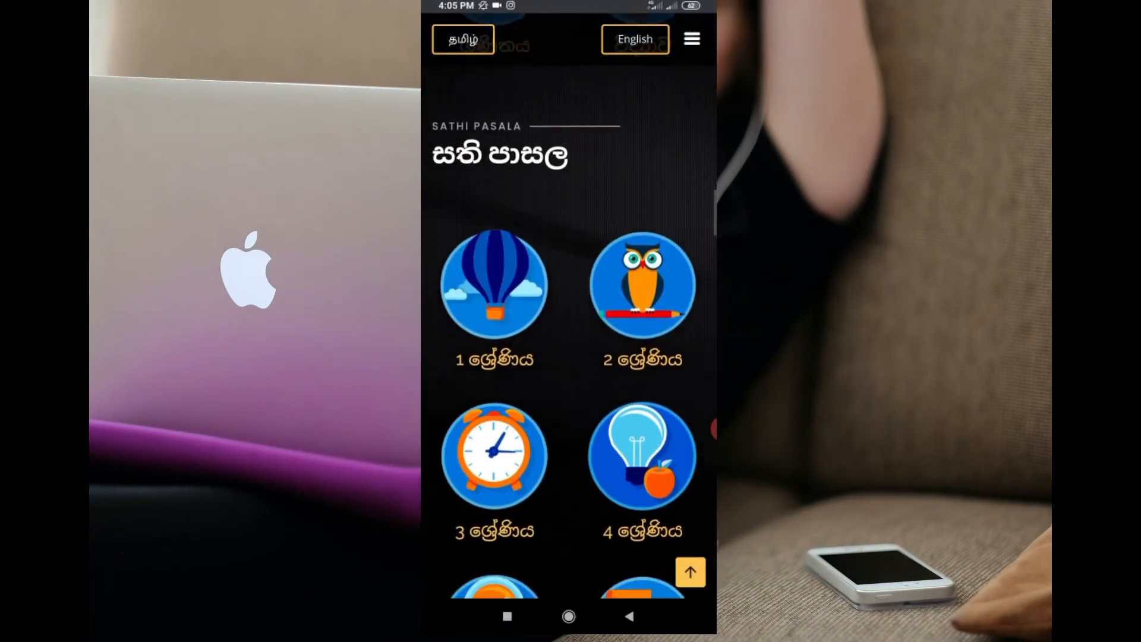
# Choose Sinhala medium and reach the Grade 11 course list with the Sathi Pasala course
pyautogui.scroll(-3)
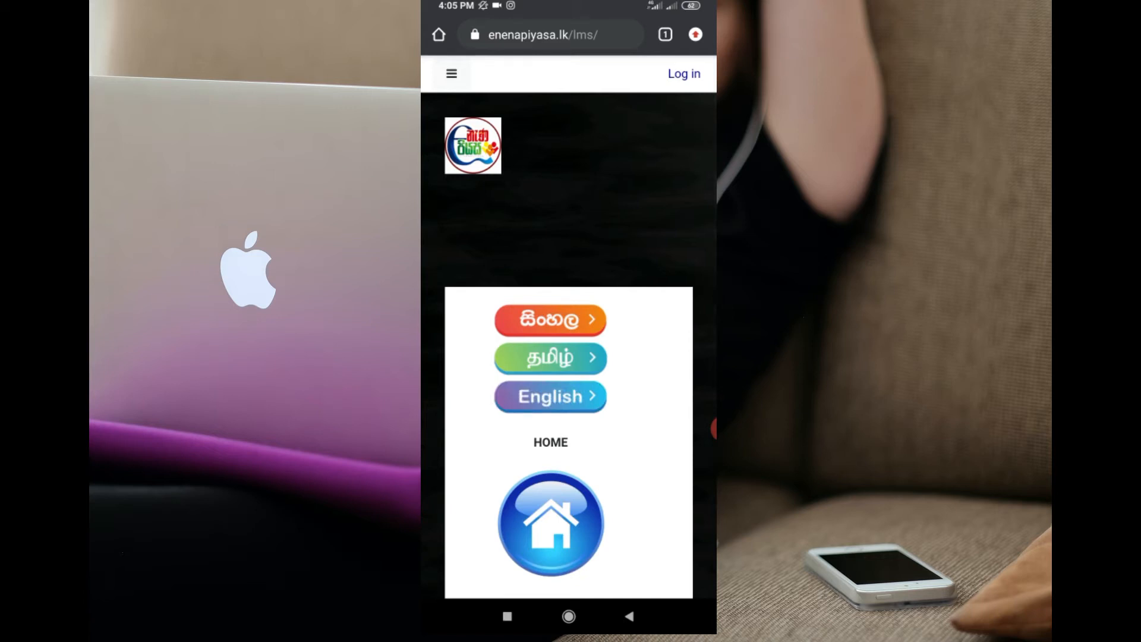
pyautogui.click(549, 320)
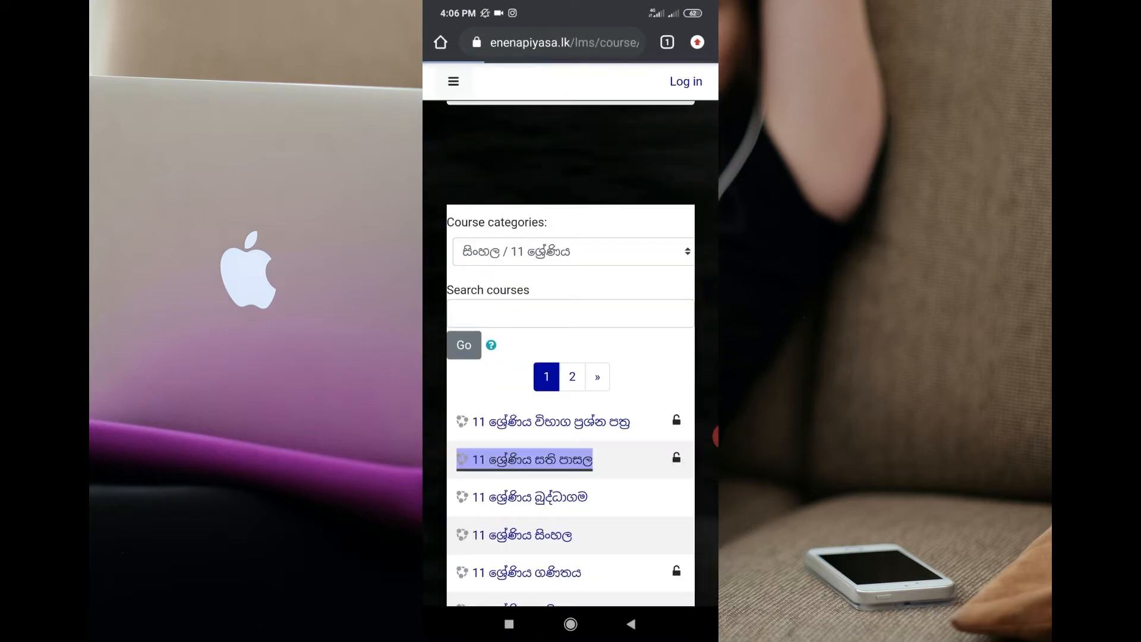
# Enter the Grade 11 Sathi Pasala course and scroll its weekly sections toward 15–21 November
pyautogui.click(525, 460)
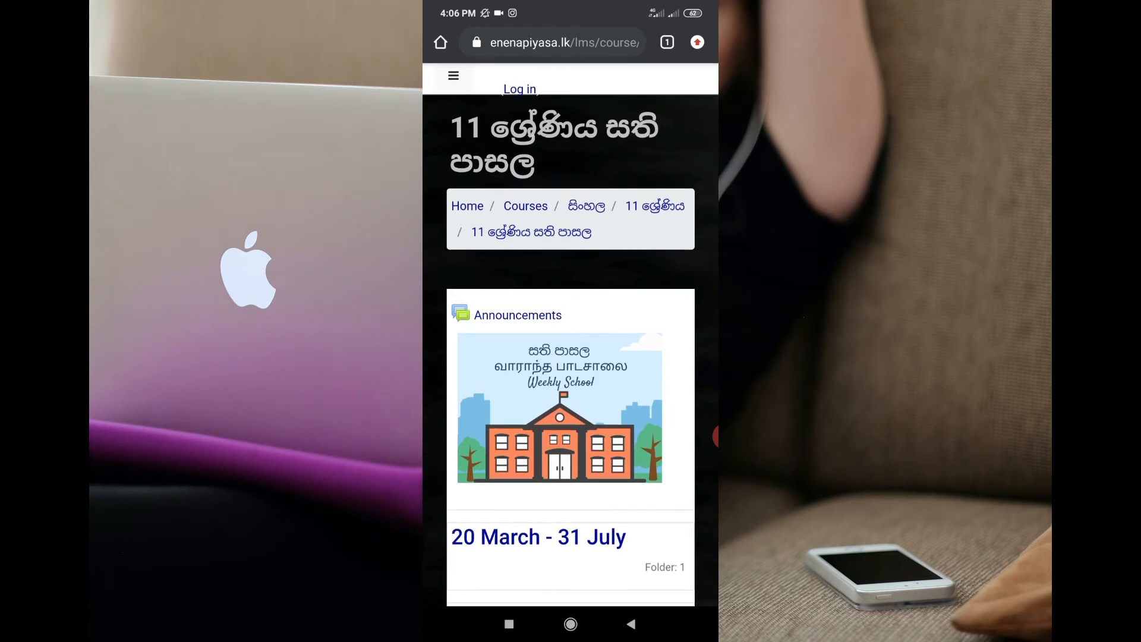
pyautogui.scroll(-3)
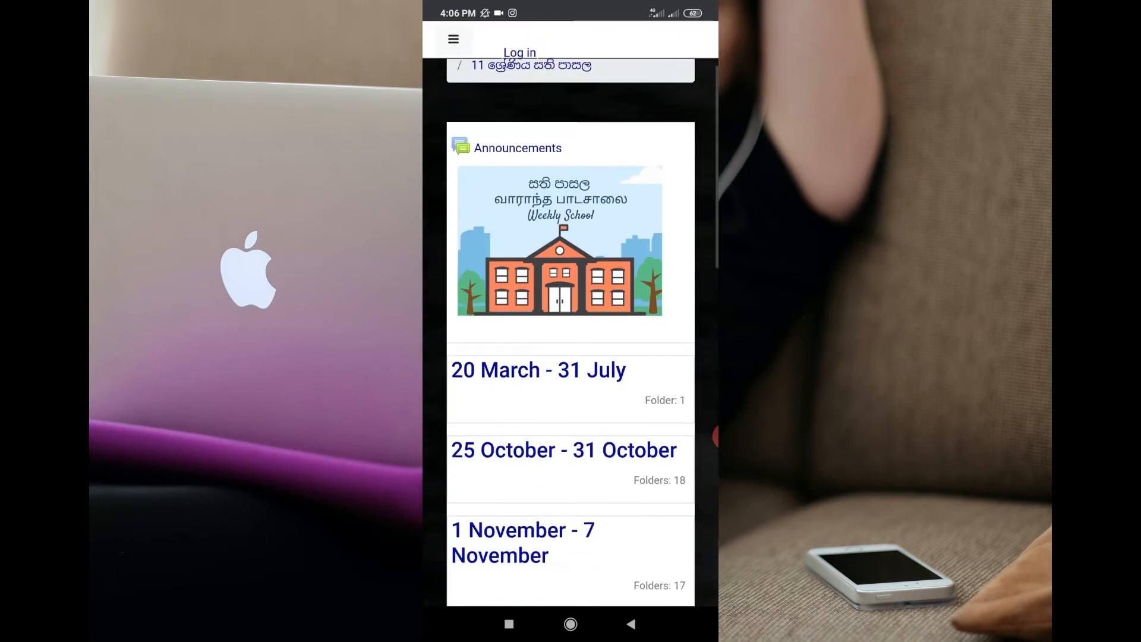
pyautogui.scroll(-3)
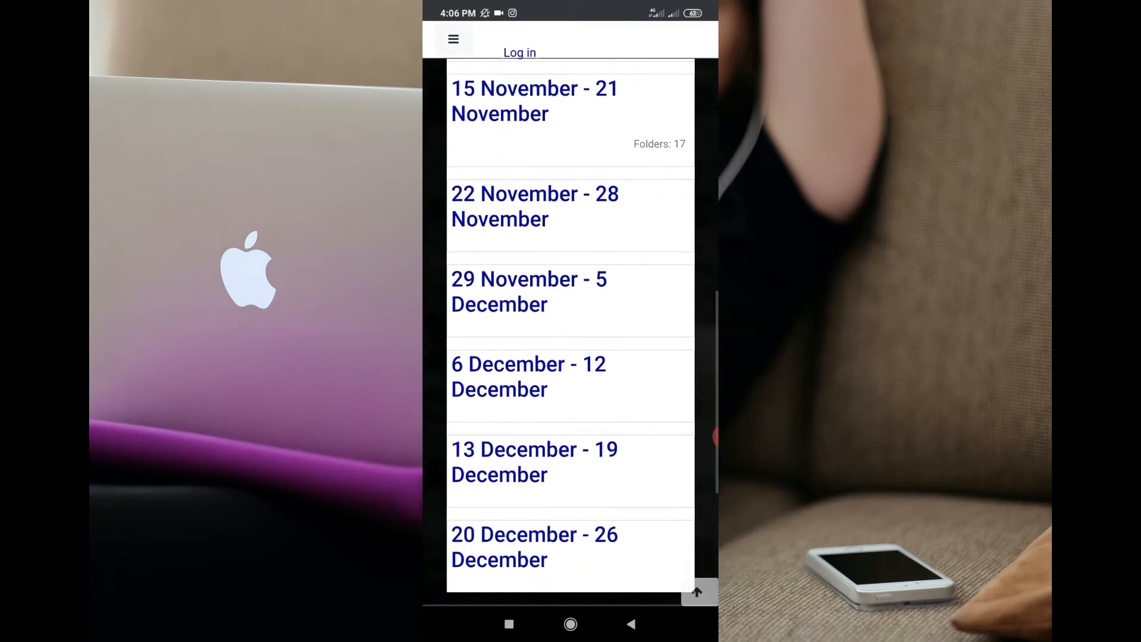
pyautogui.scroll(-3)
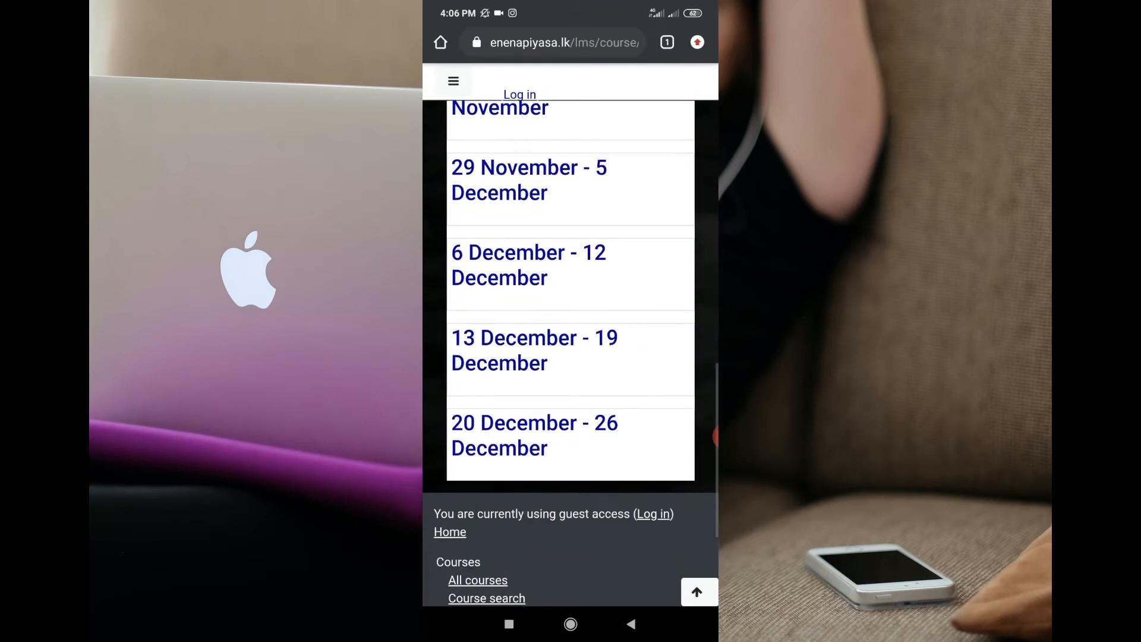
pyautogui.scroll(-3)
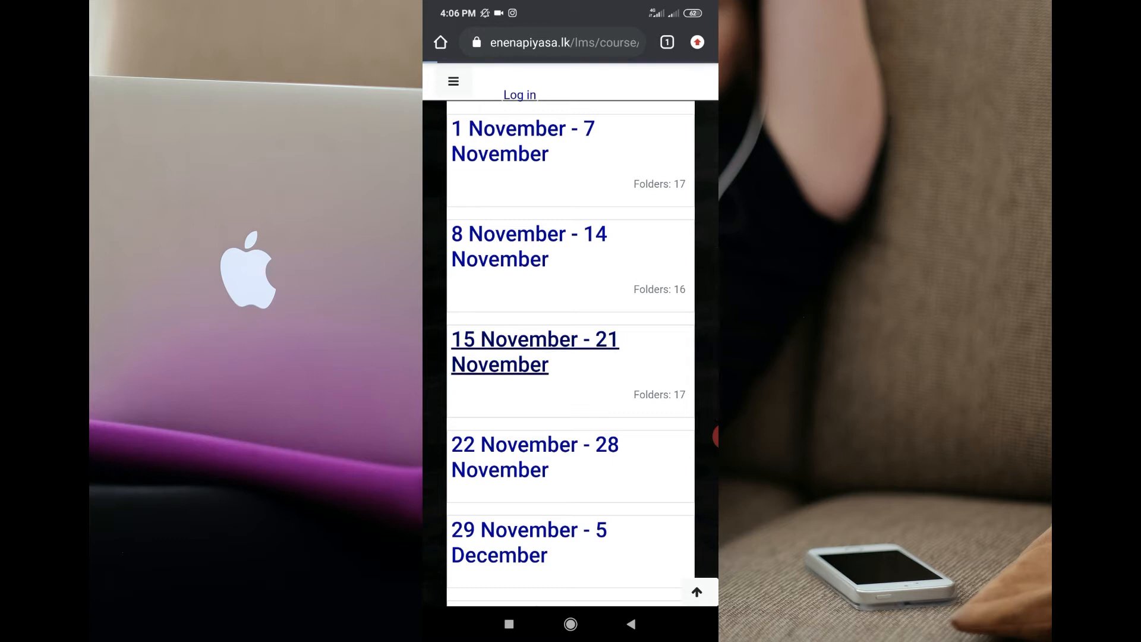
# Enter the 15–21 November week, reach the English folder and download Grade 11_English.pdf
pyautogui.click(535, 351)
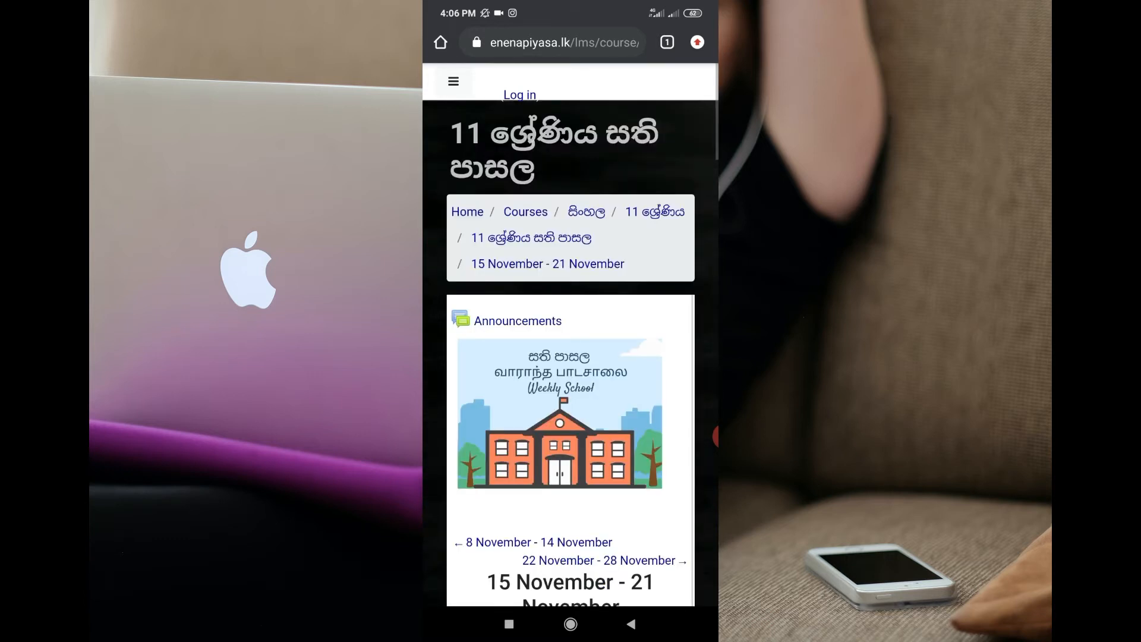
pyautogui.scroll(-3)
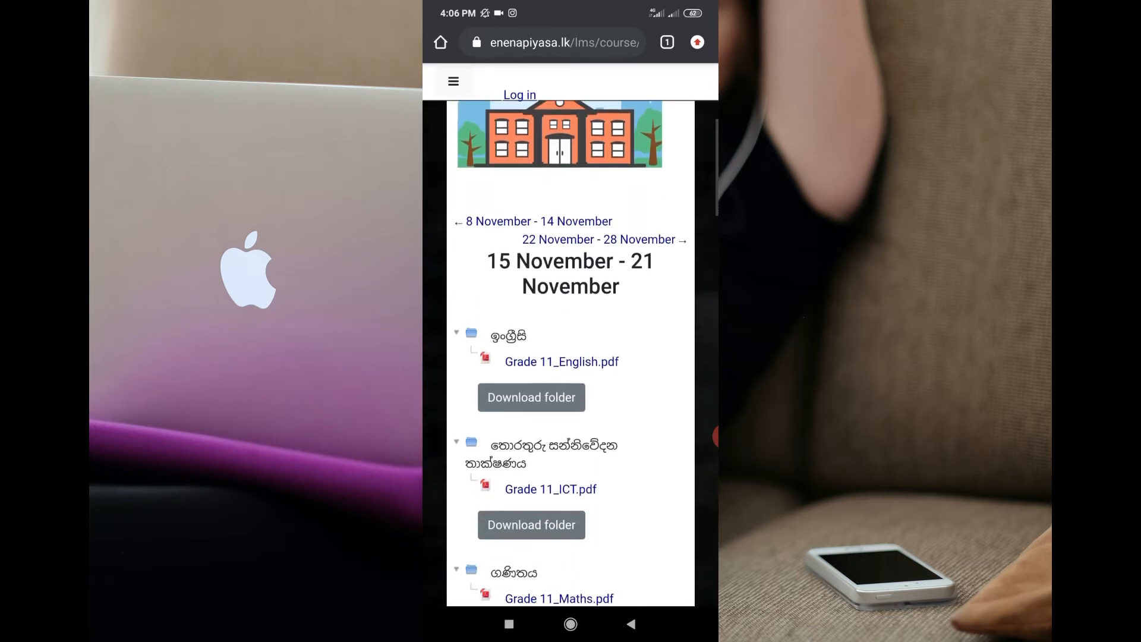
pyautogui.scroll(-3)
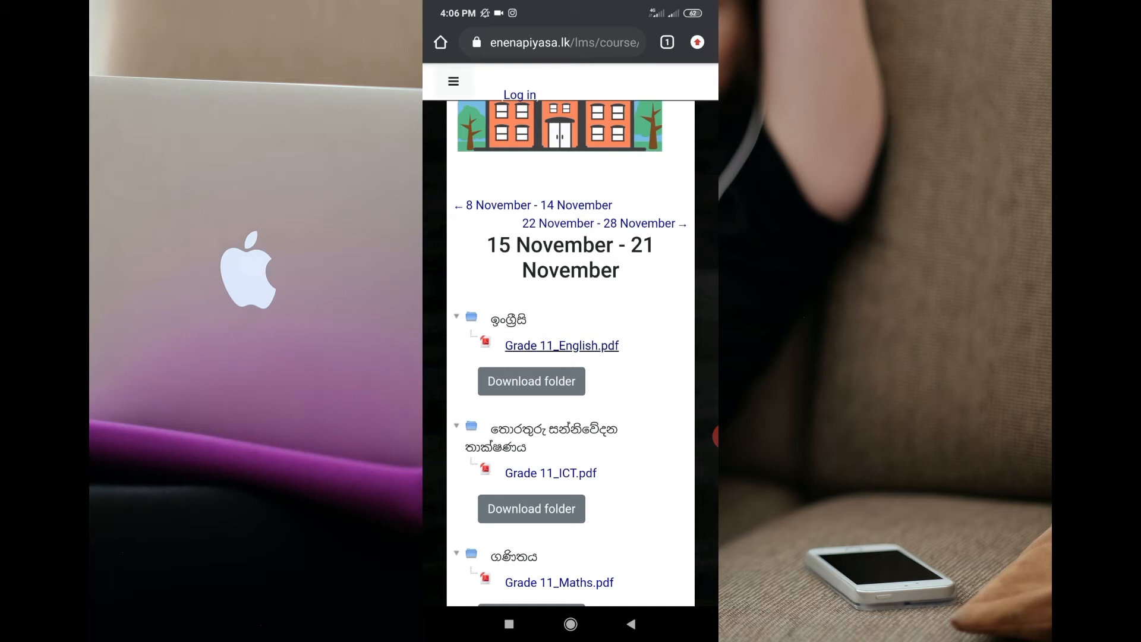
pyautogui.doubleClick(561, 345)
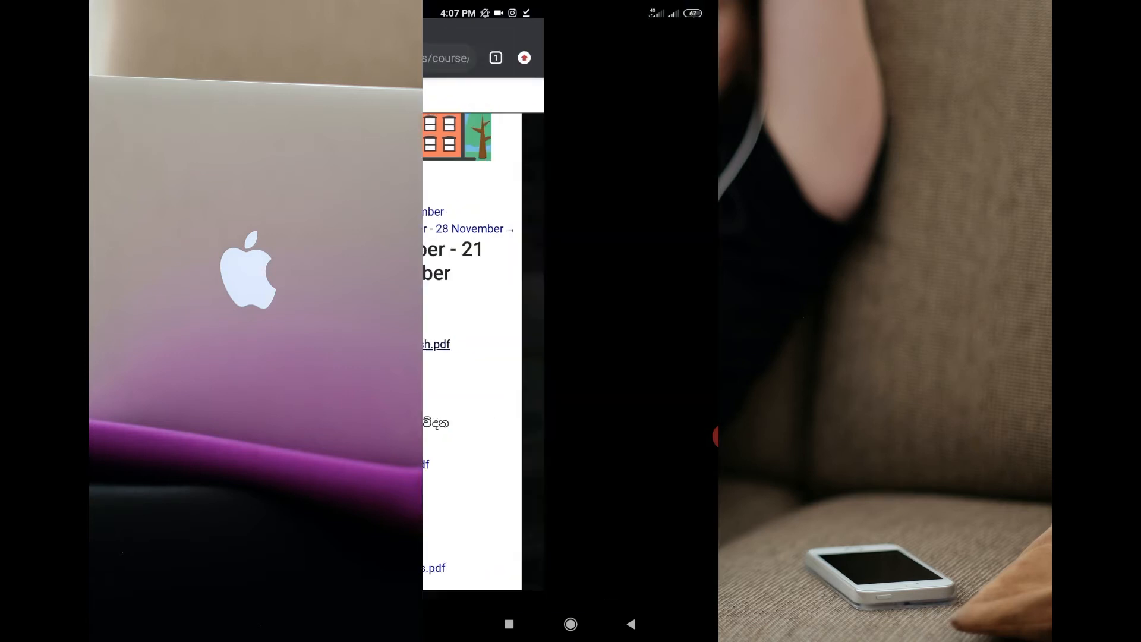
# Return to the Android home screen and launch Google Play Store
pyautogui.click(437, 343)
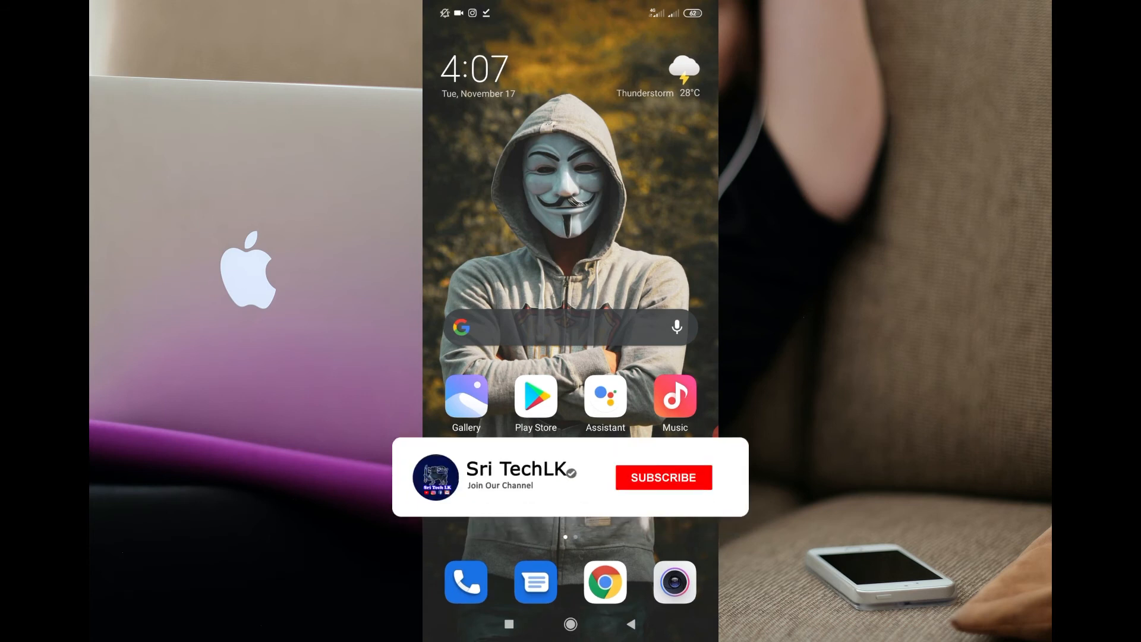
pyautogui.click(661, 477)
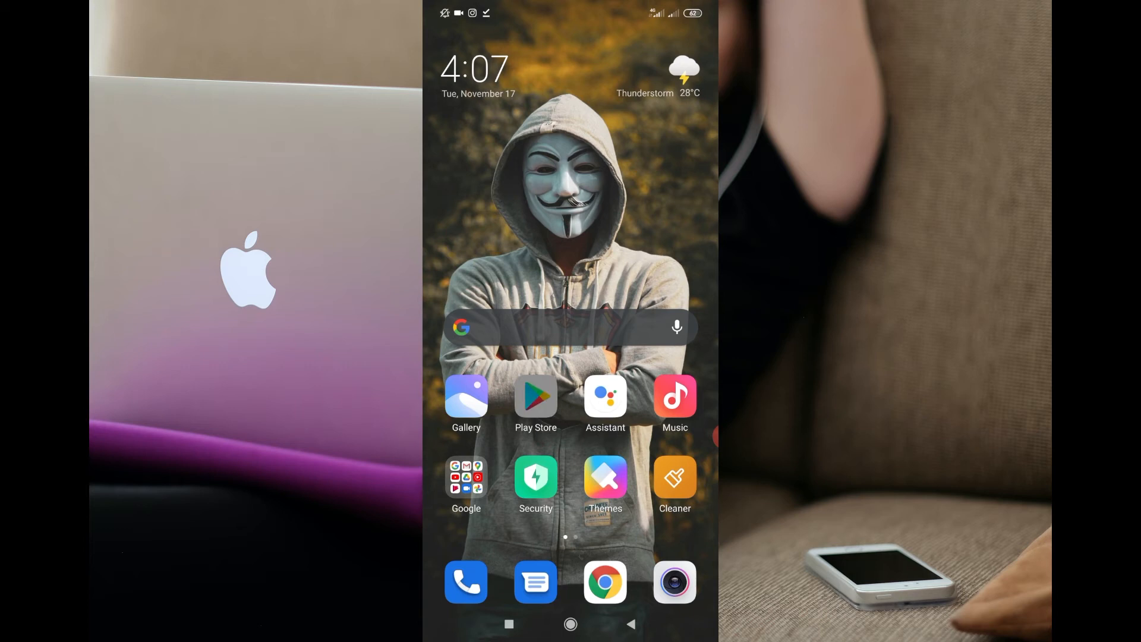
pyautogui.click(535, 396)
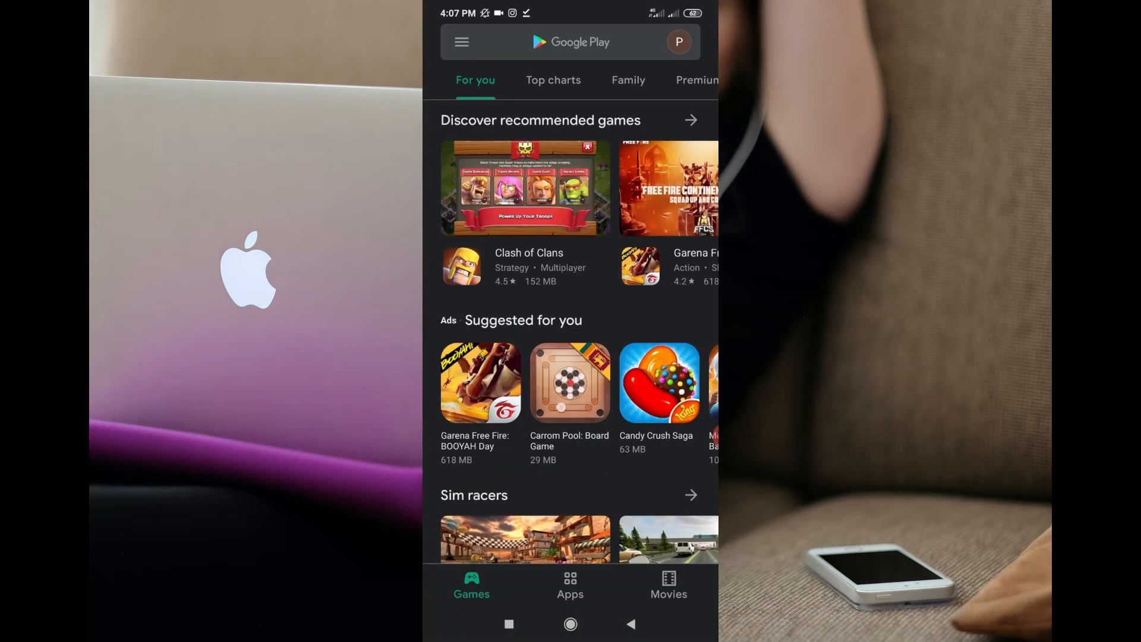
# Start a Play Store search with the letter 'p', then abandon it for the home screen
pyautogui.click(570, 41)
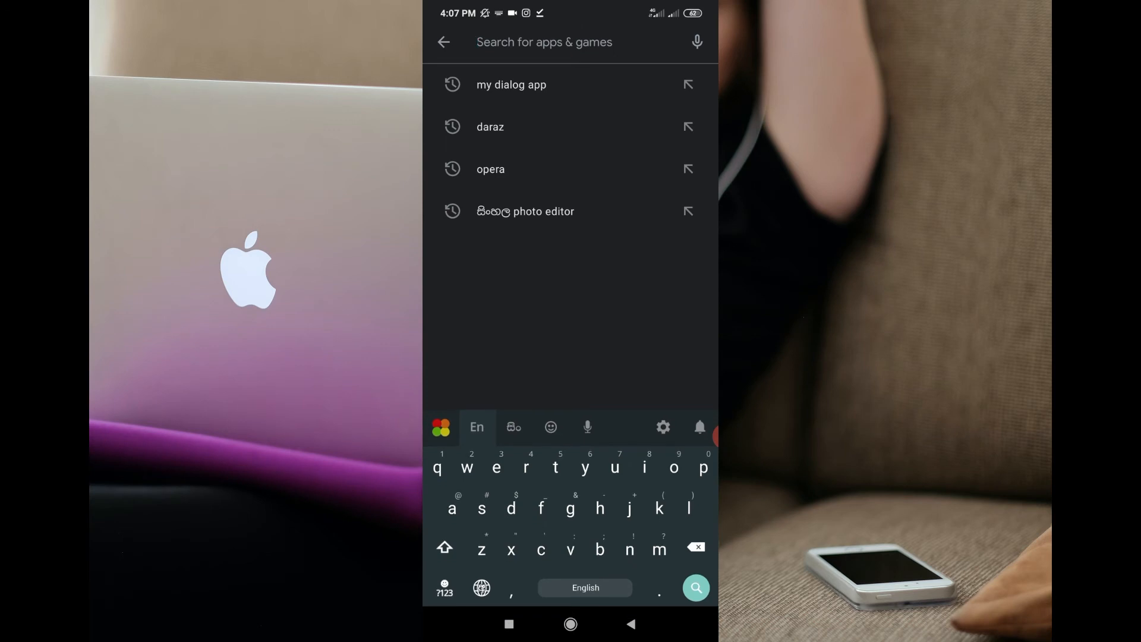
pyautogui.write('p')
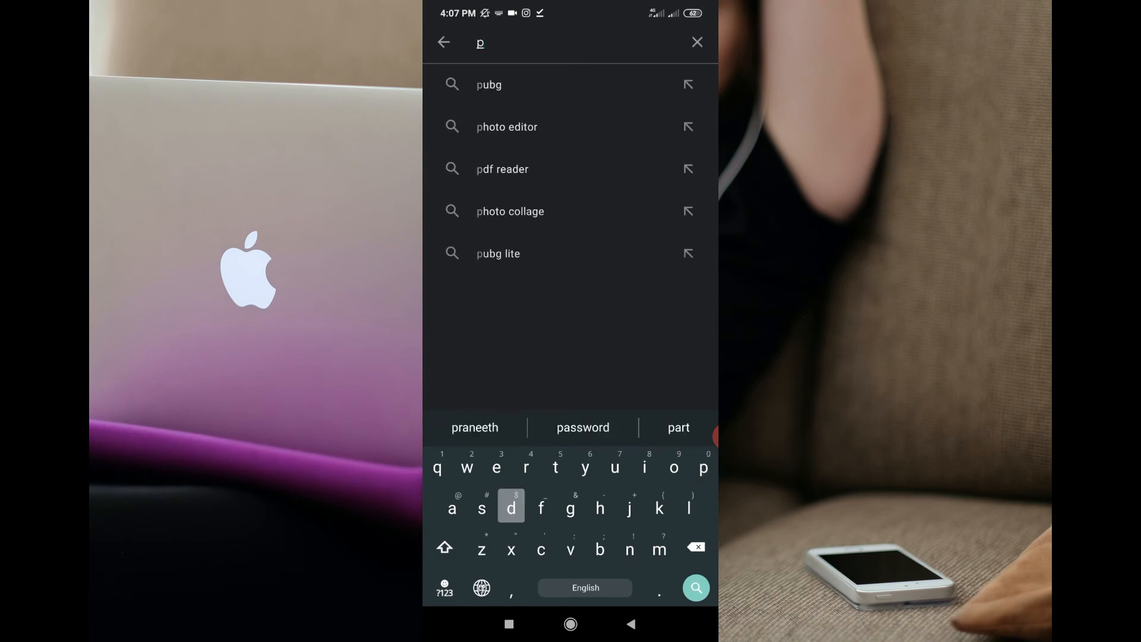
pyautogui.click(502, 169)
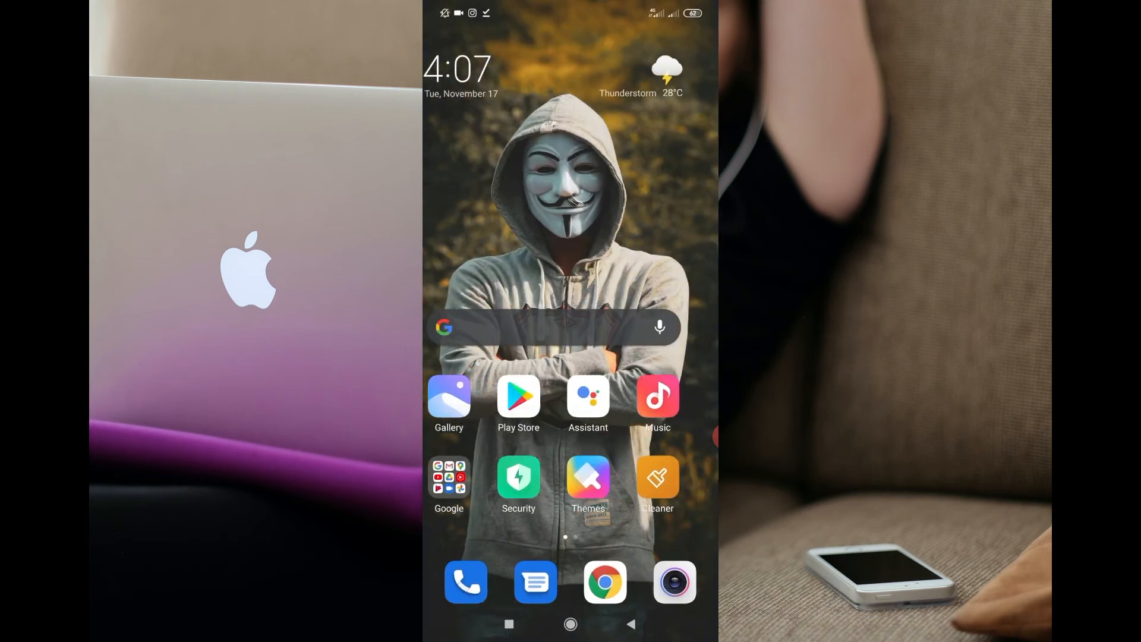
# From the Download folder open Grade 11_English.pdf in Mi Doc Viewer, agreeing to its privacy statement and file access
pyautogui.hscroll(-3)
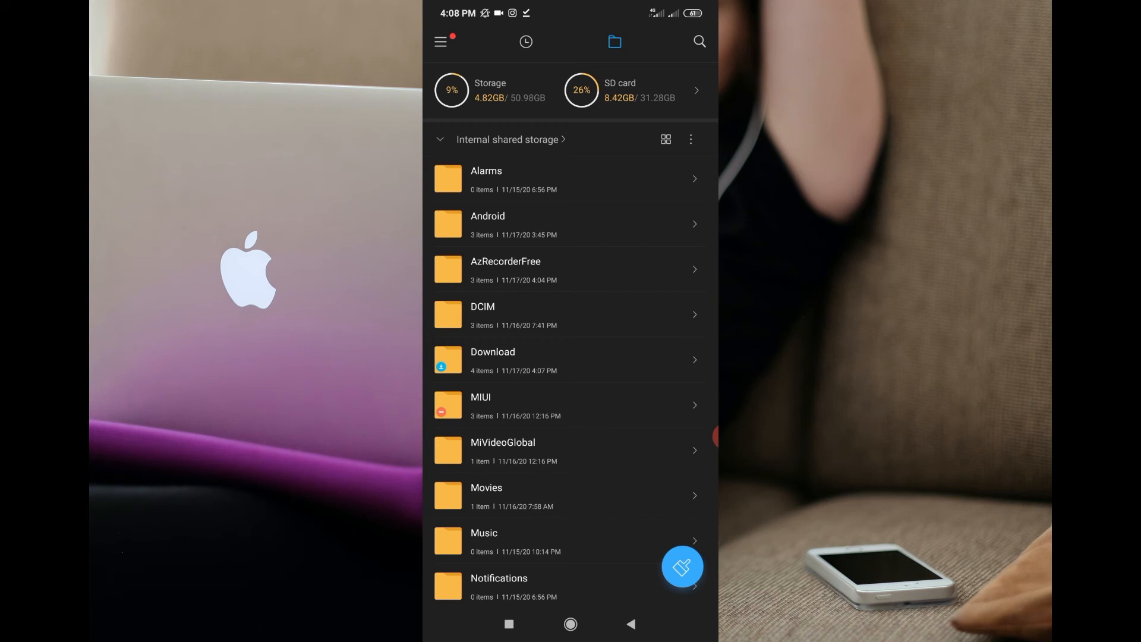
pyautogui.click(493, 360)
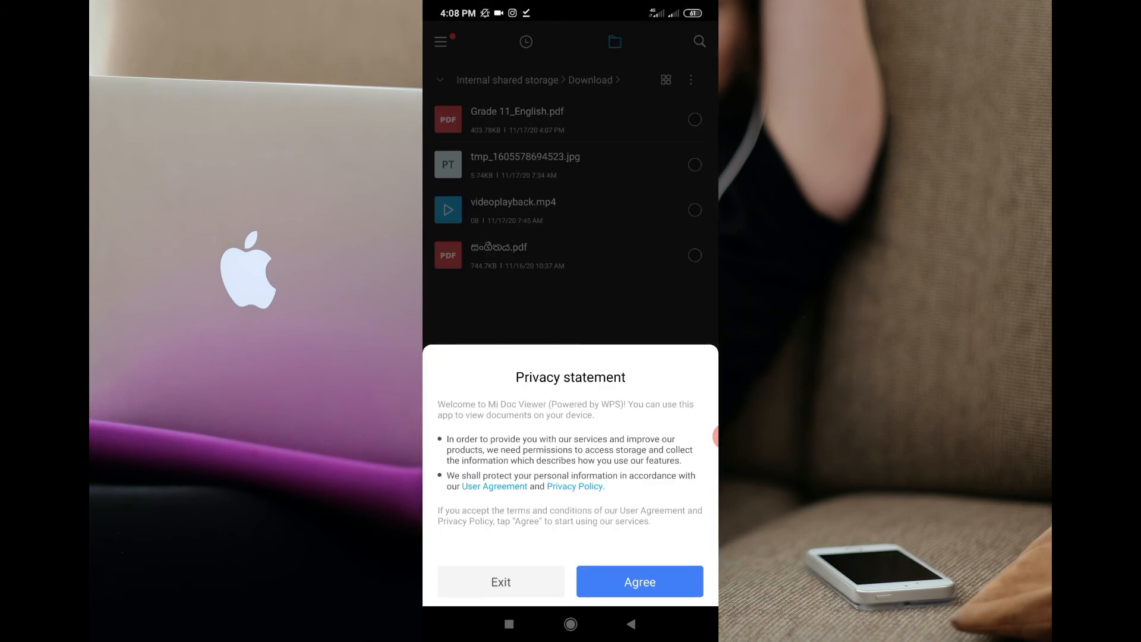
pyautogui.click(638, 581)
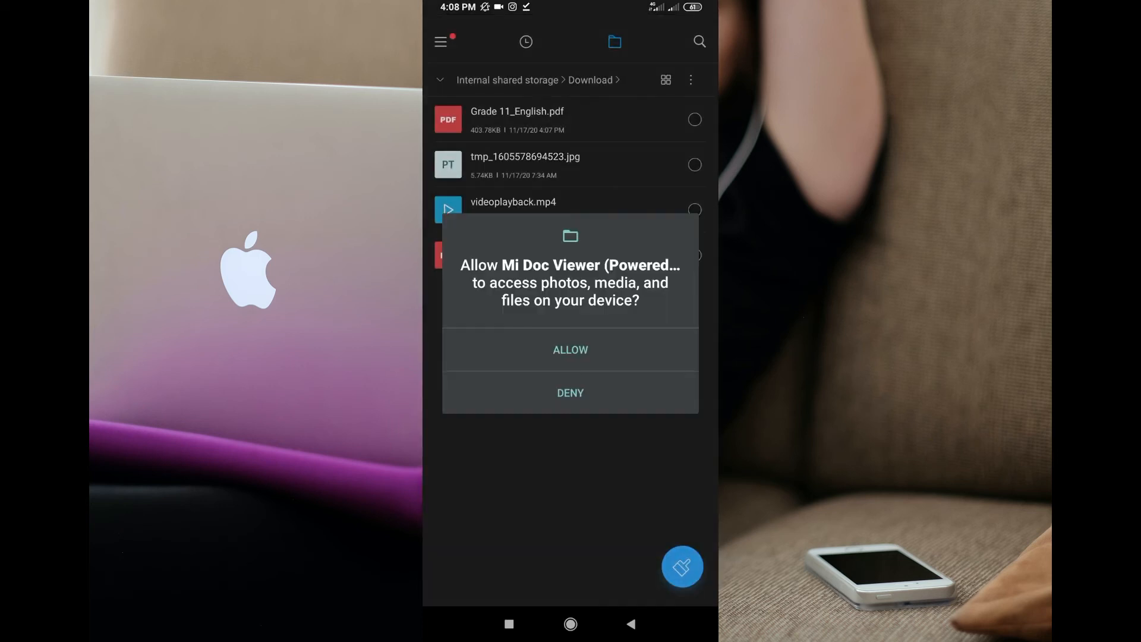
pyautogui.click(570, 349)
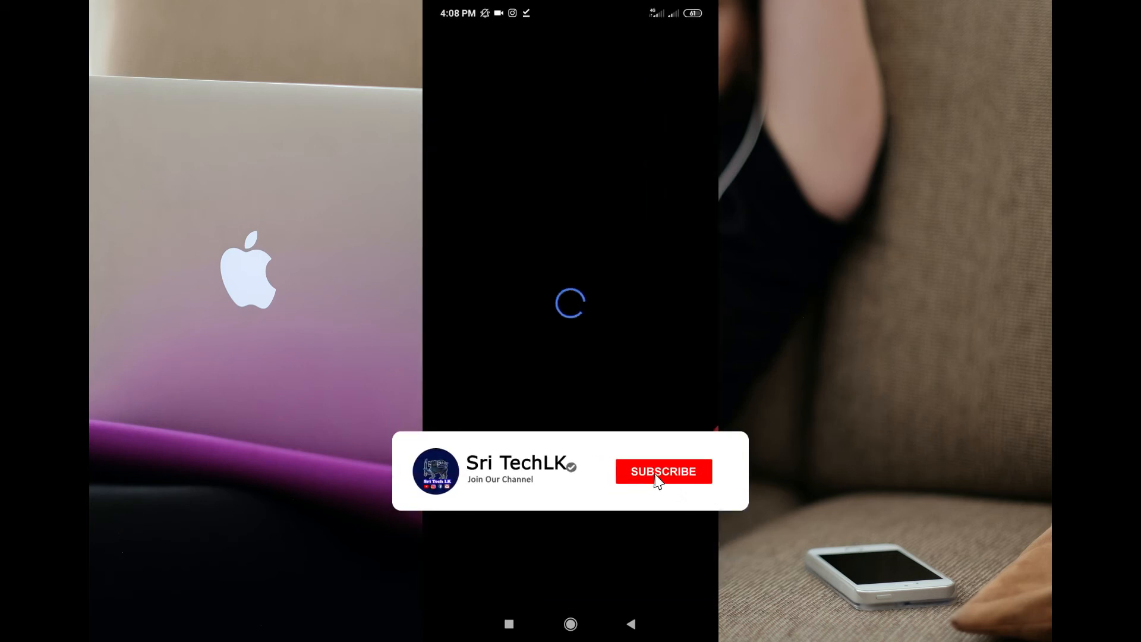
pyautogui.click(662, 471)
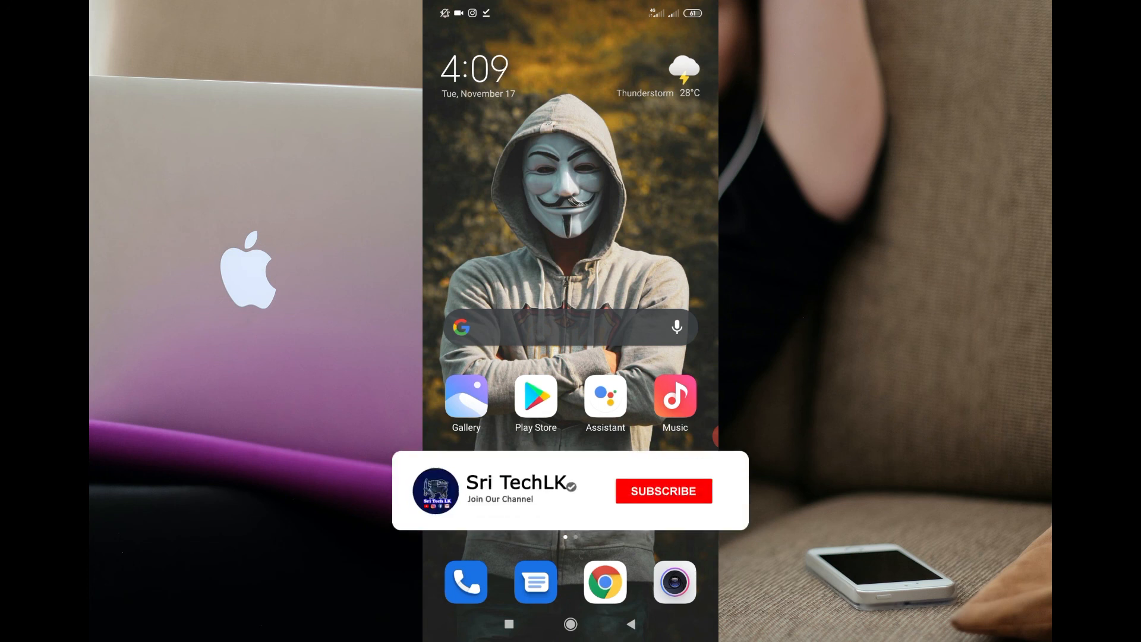
# Close the Grade 11 English PDF in Mi Doc Viewer and return to the home screen
pyautogui.click(662, 490)
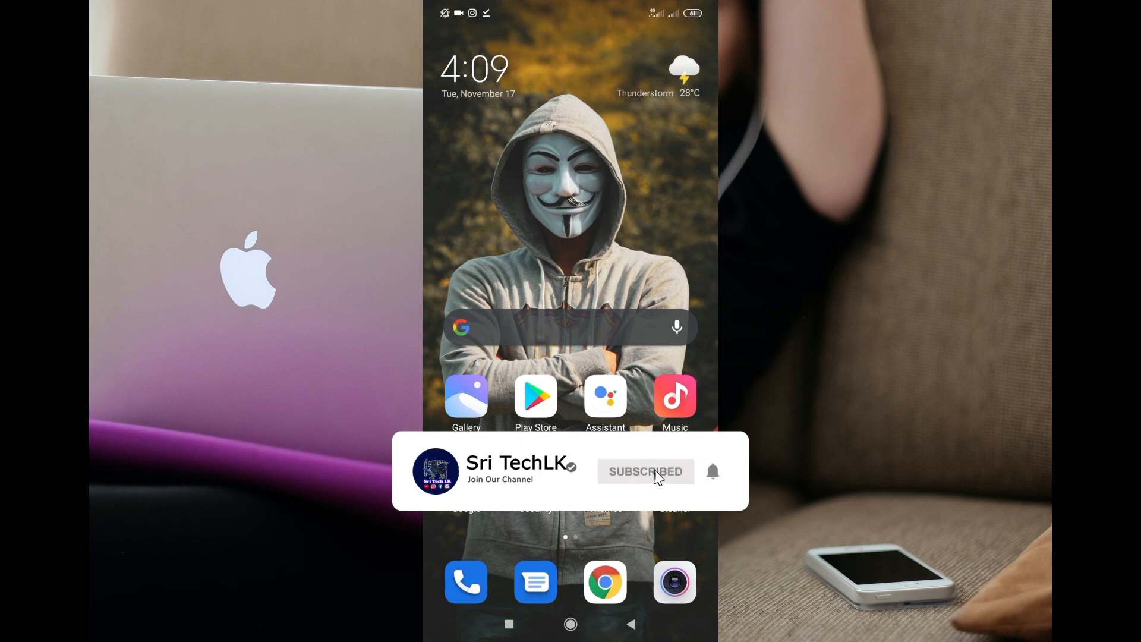